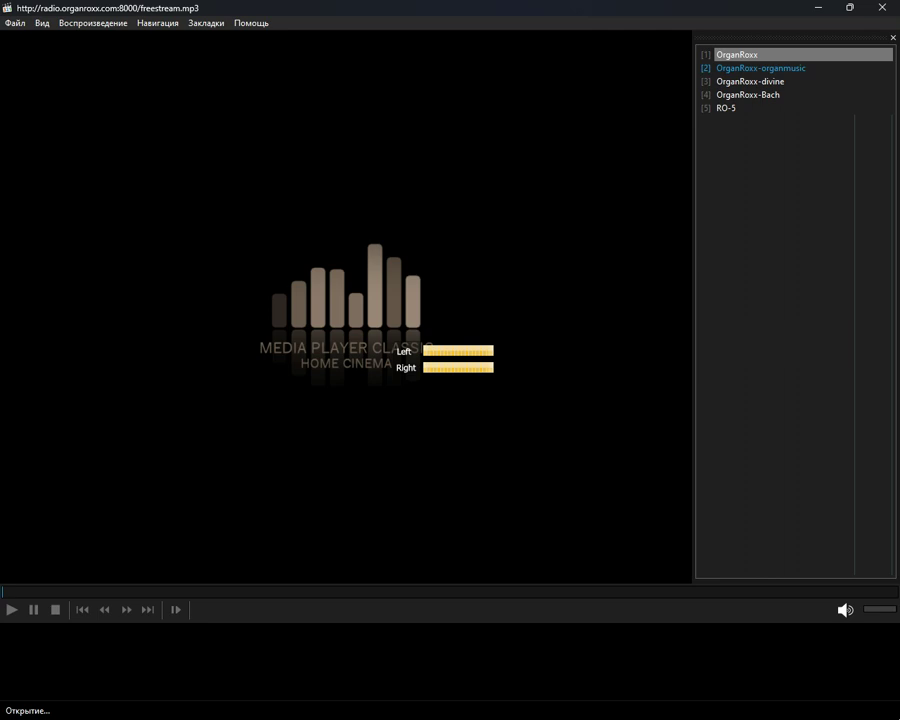
Step: Play OrganRoxx-organmusic from the playlist, then switch to the OrganRoxx-divine stream
double_click(760, 68)
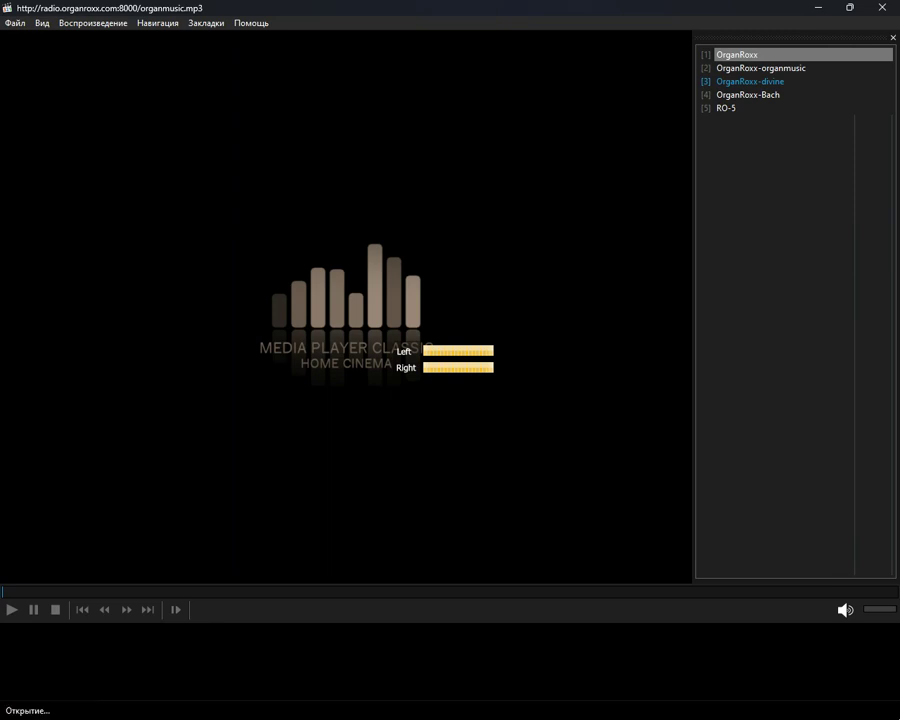
double_click(750, 81)
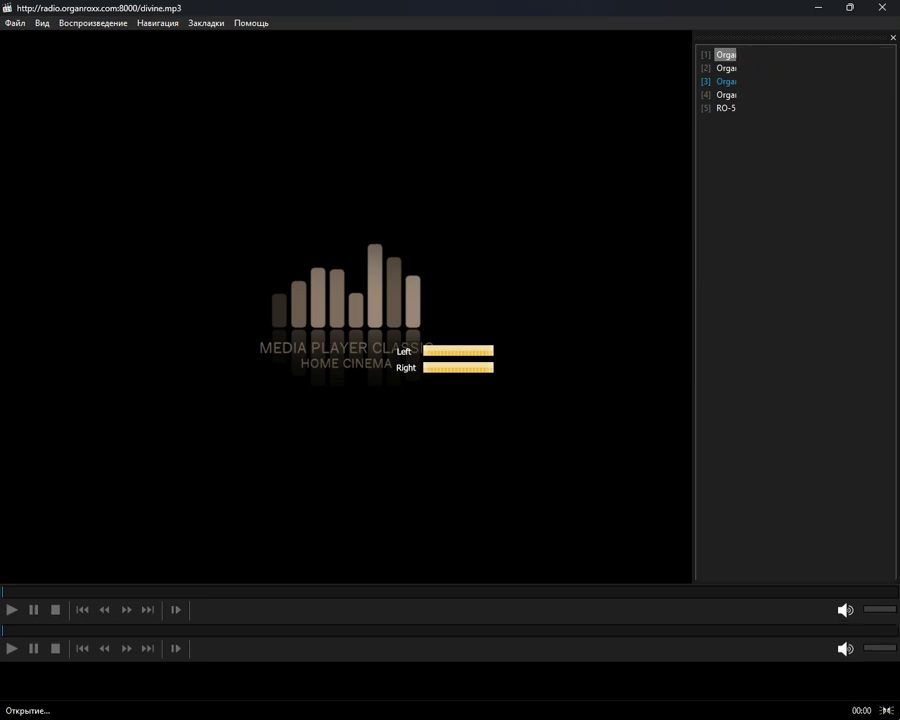